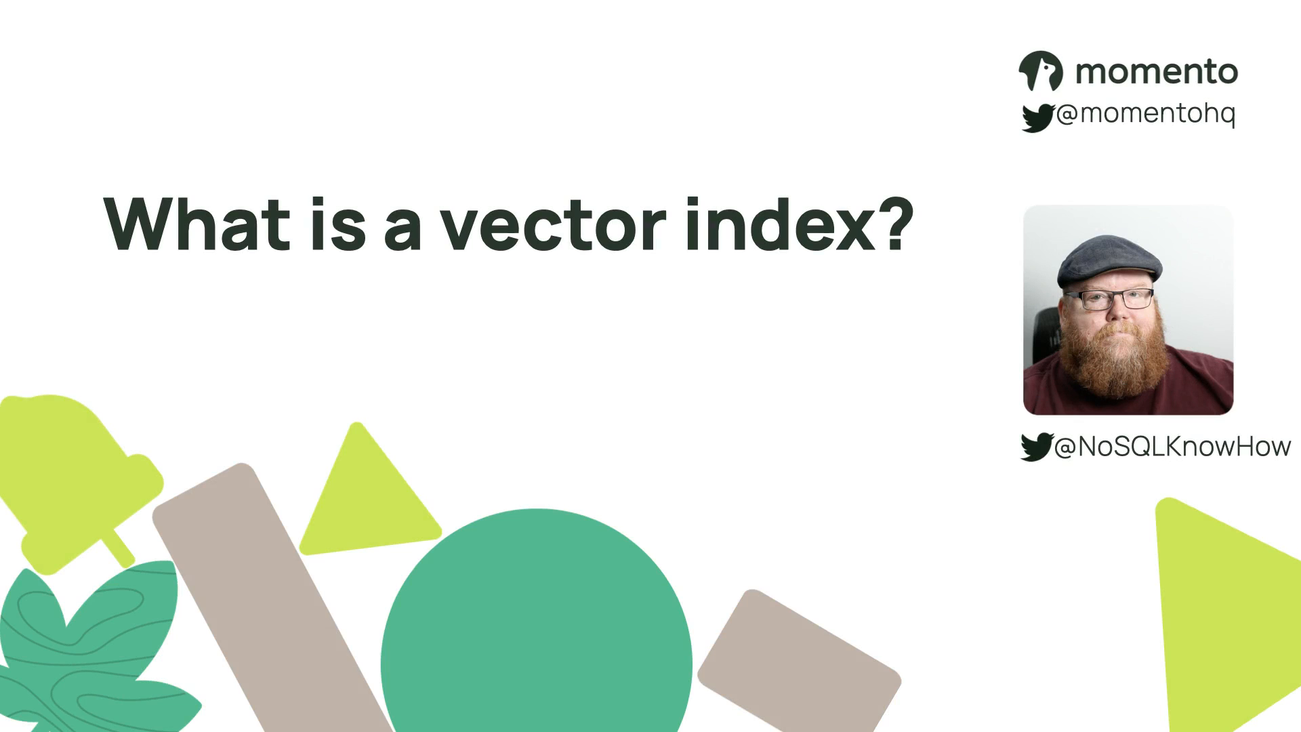
{"action": "key", "text": "Right"}
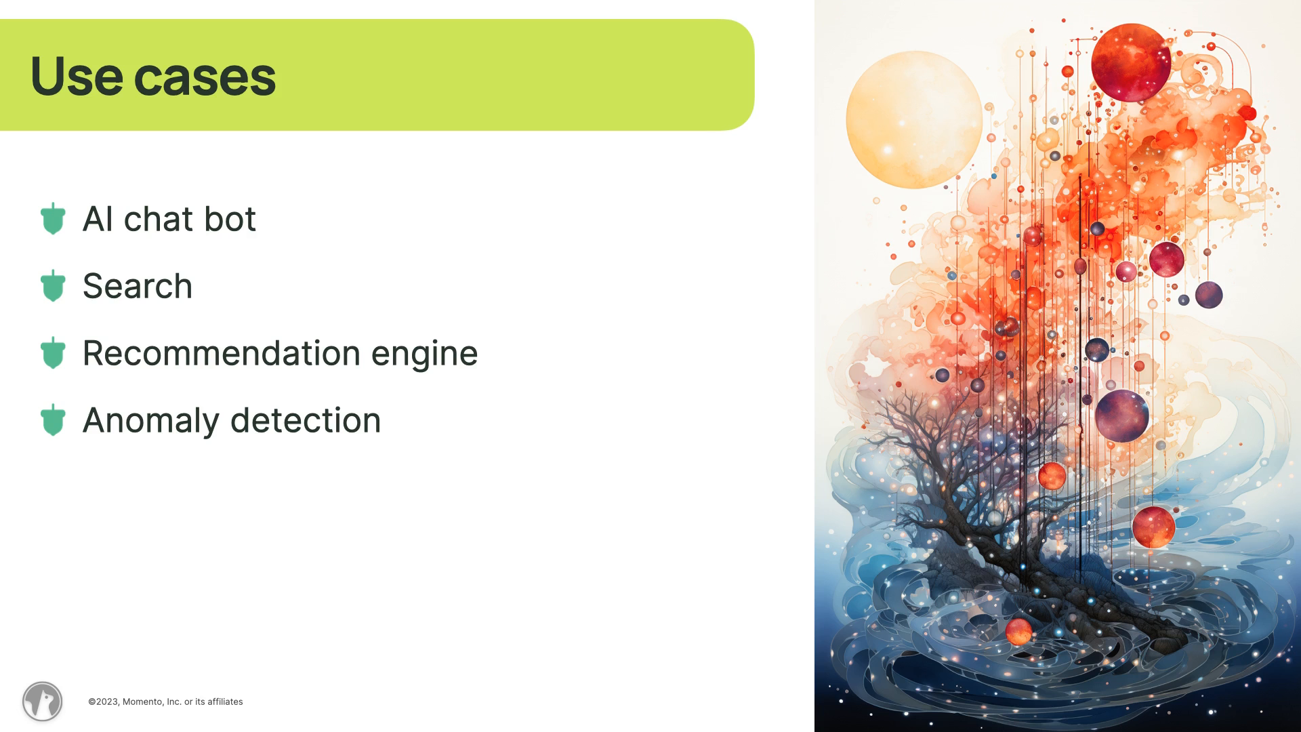
{"action": "type", "text": "What can you think of?"}
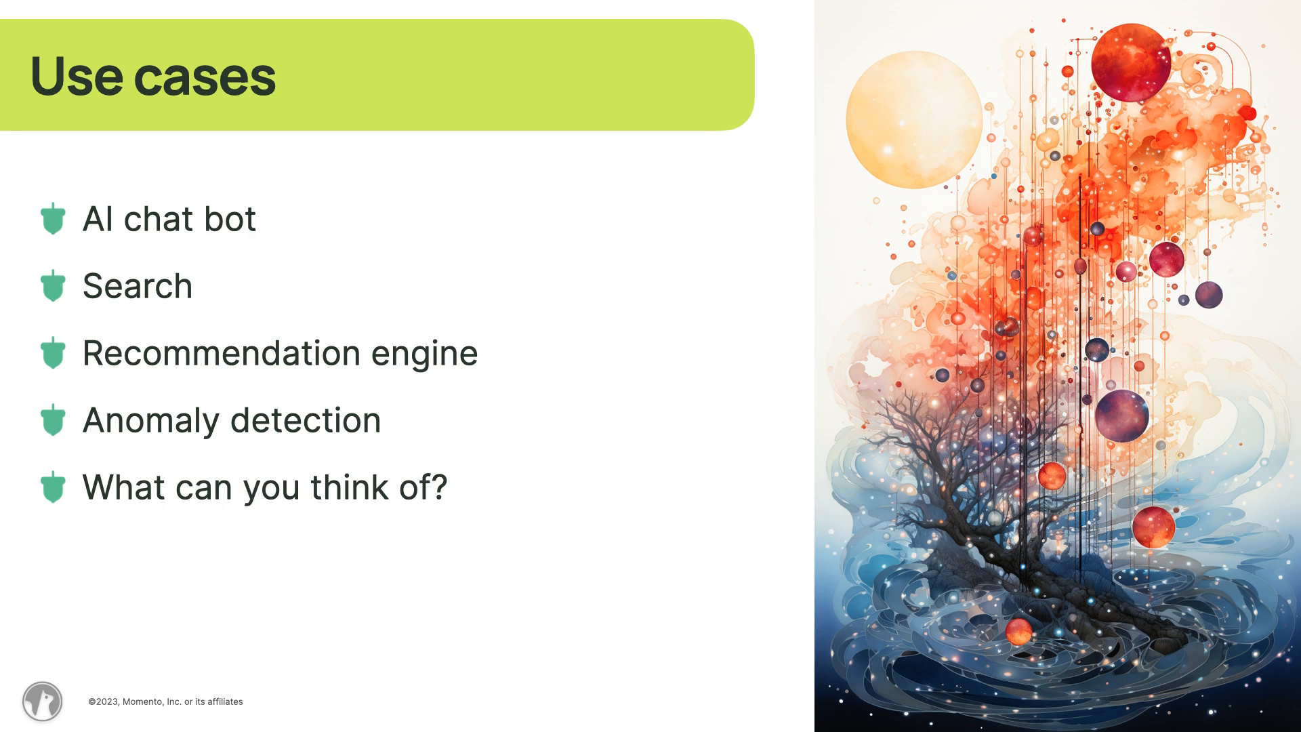